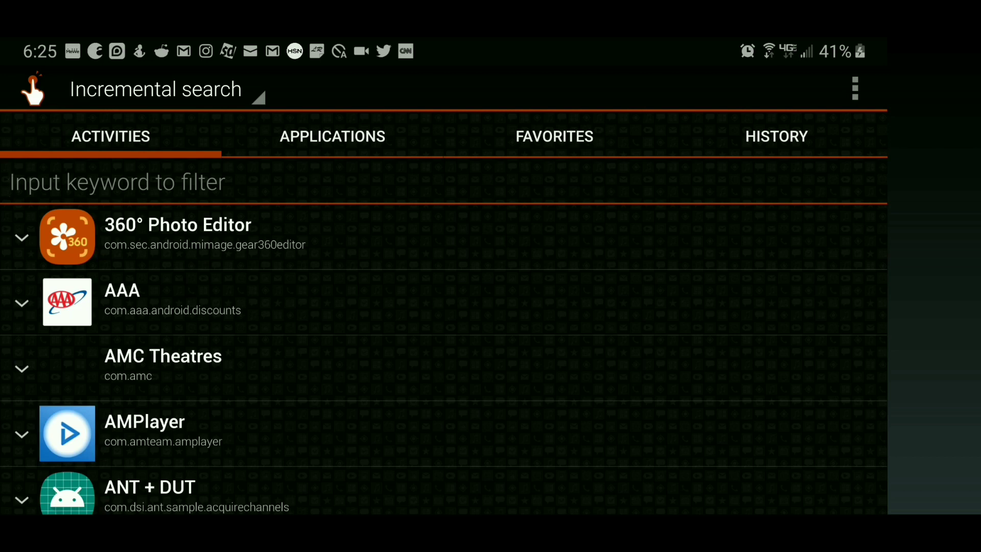
# Enter 'samsung cloud' as the activity filter keyword
pyautogui.click(116, 182)
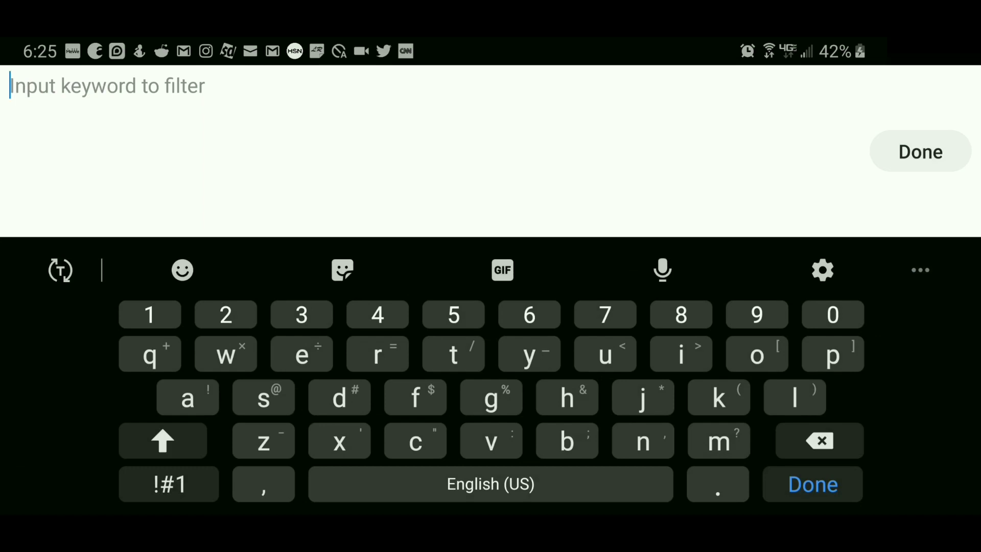
pyautogui.write('samsung cloud')
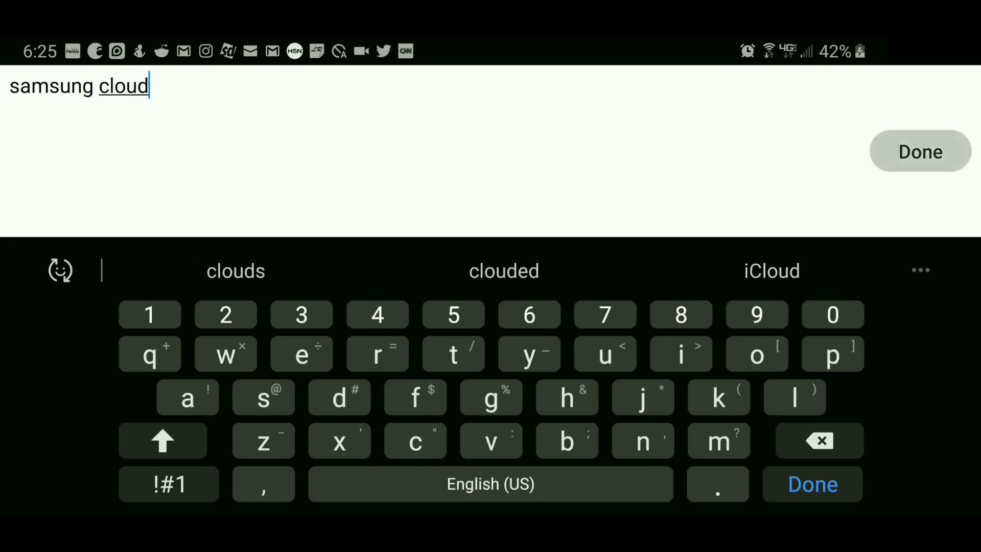
# Apply the filter, expand Samsung account storage, and launch its Samsung Cloud activity
pyautogui.click(812, 484)
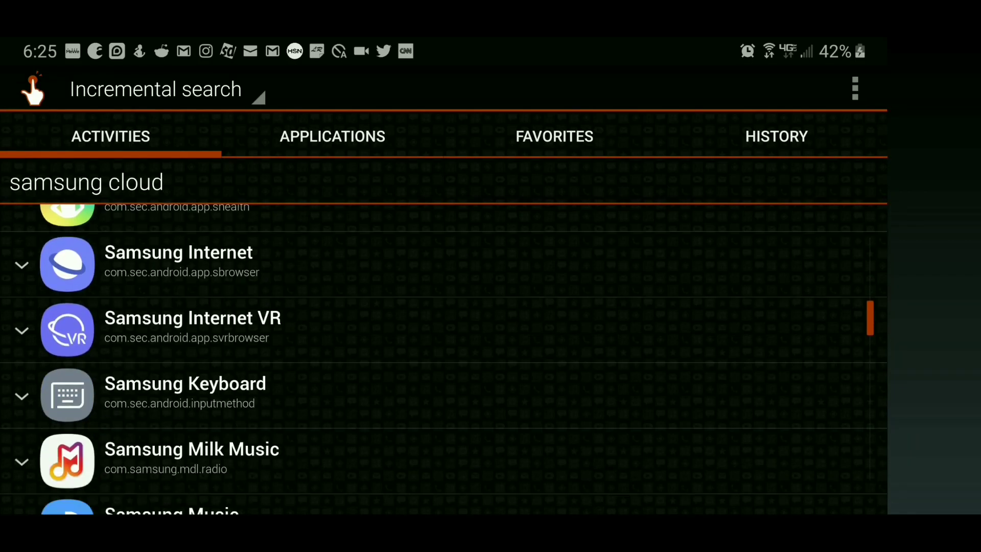
pyautogui.scroll(-3)
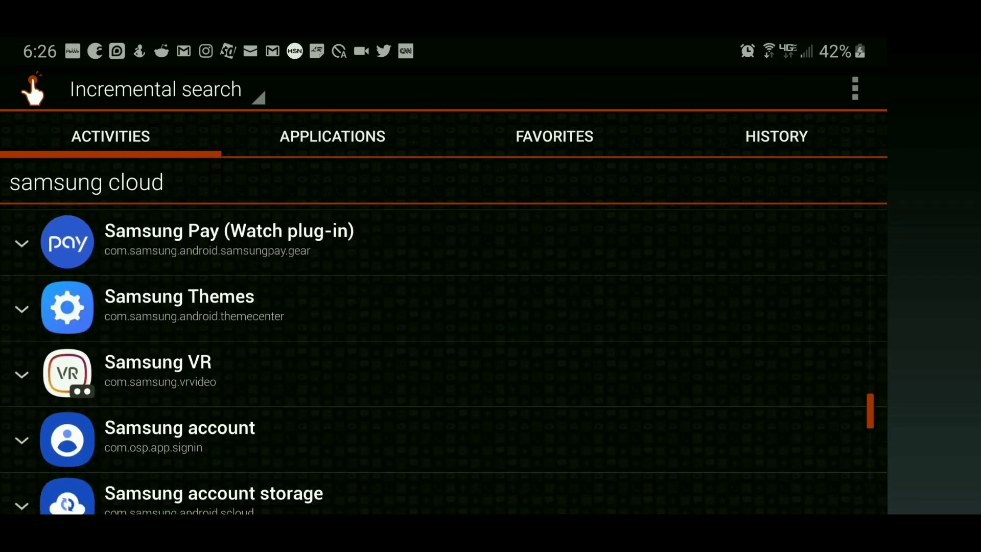
pyautogui.scroll(-3)
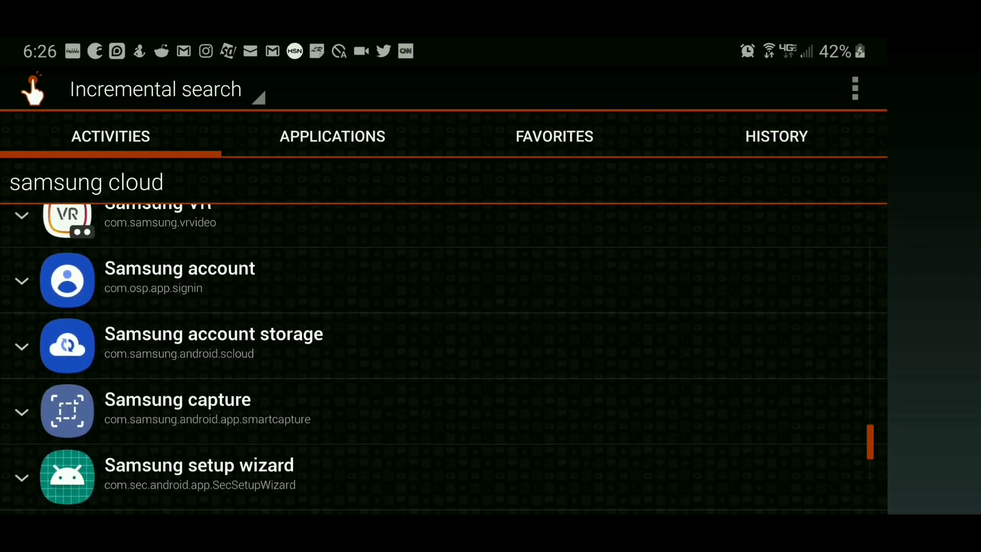
pyautogui.click(20, 345)
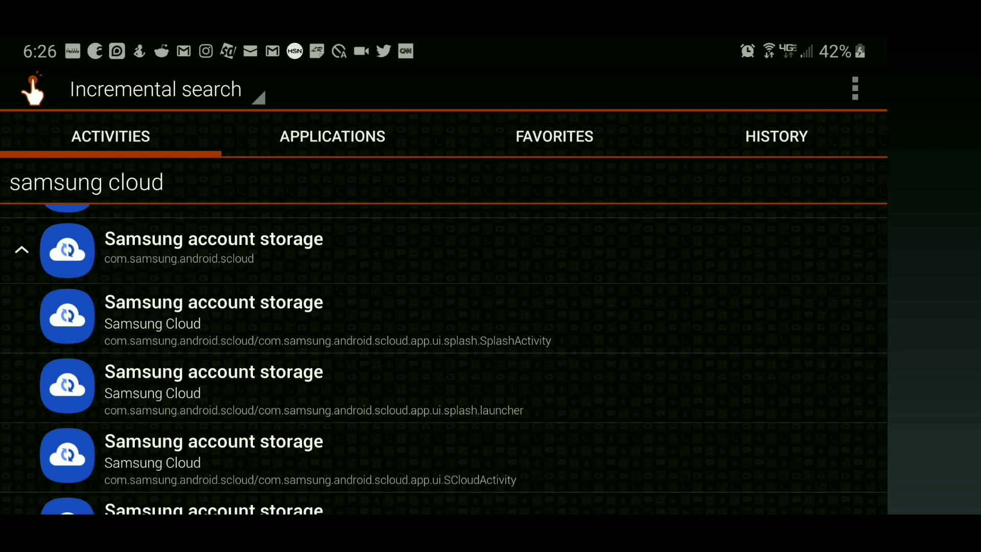
pyautogui.click(212, 239)
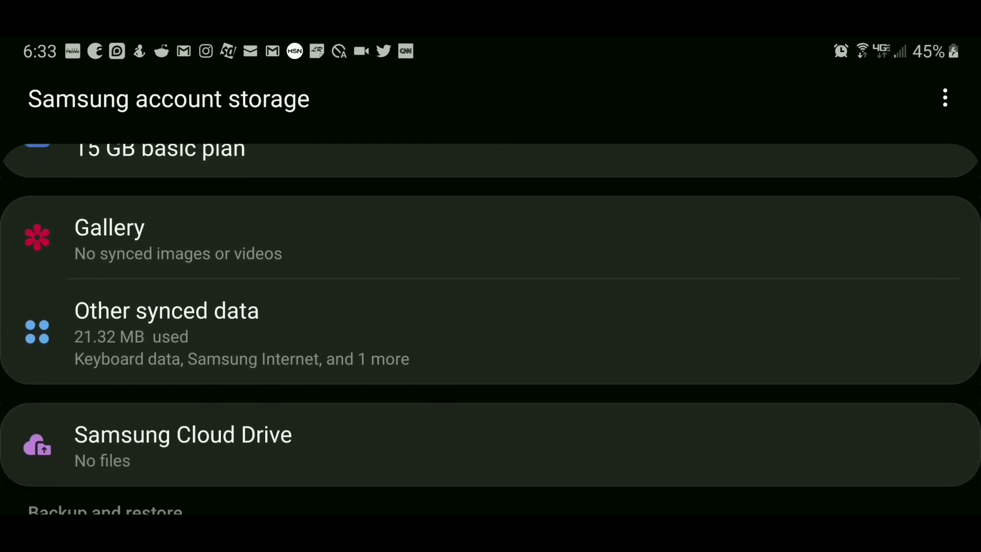
# Scroll down to the Backup and restore section of Samsung account storage
pyautogui.scroll(-3)
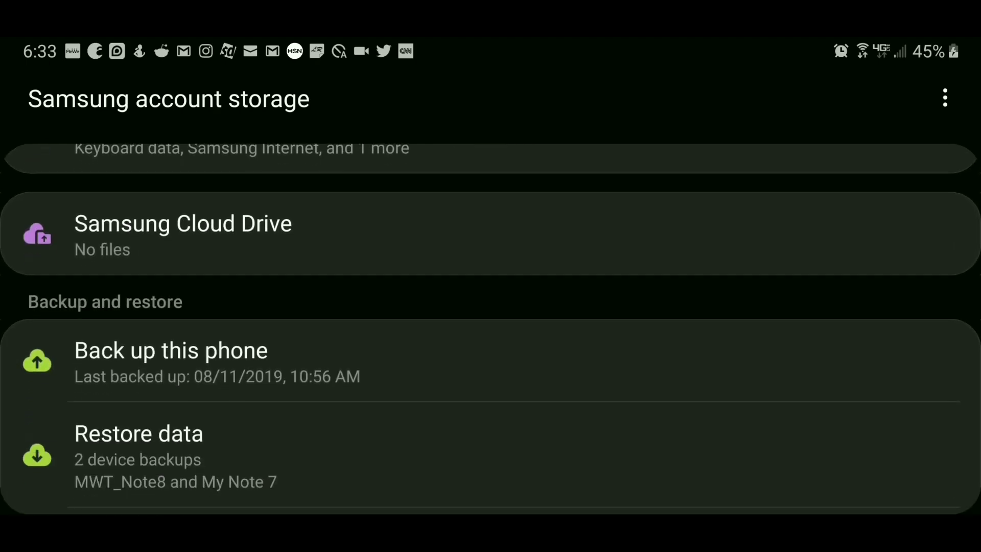
# Open 'Back up this phone' for MWT_Note8 and scroll its data list
pyautogui.click(170, 351)
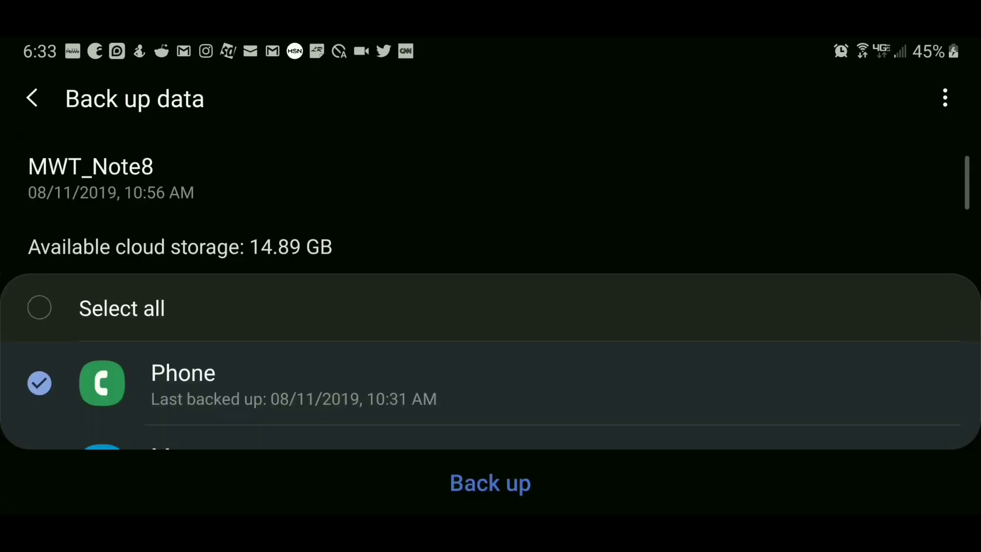
pyautogui.scroll(-3)
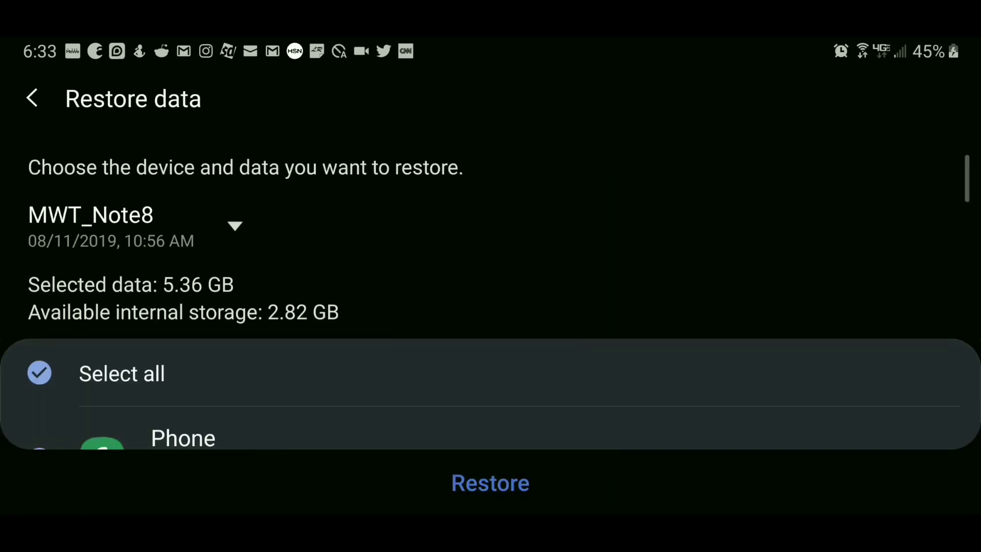
# Browse the Messages, Contacts, Calendar, Clock and Settings restore categories, then go back
pyautogui.scroll(-3)
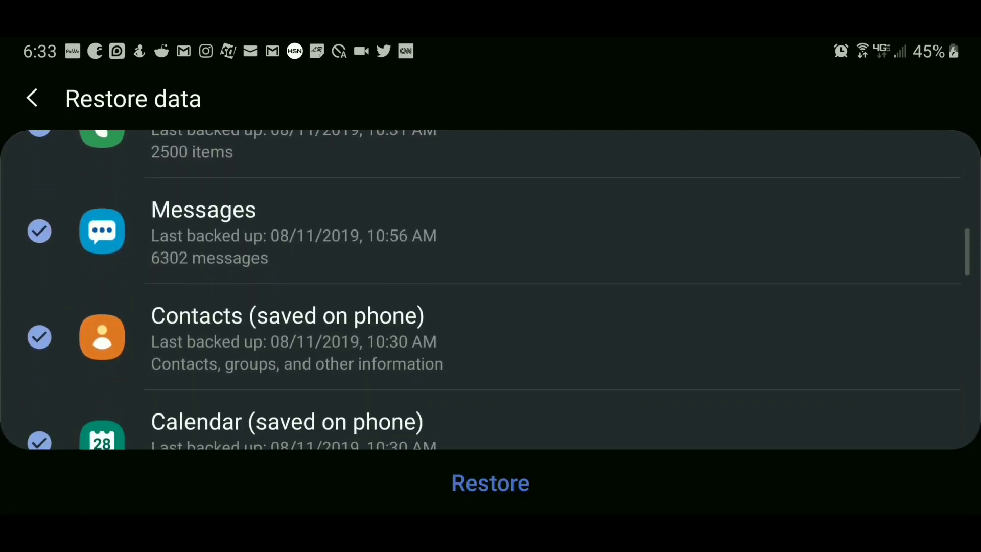
pyautogui.scroll(3)
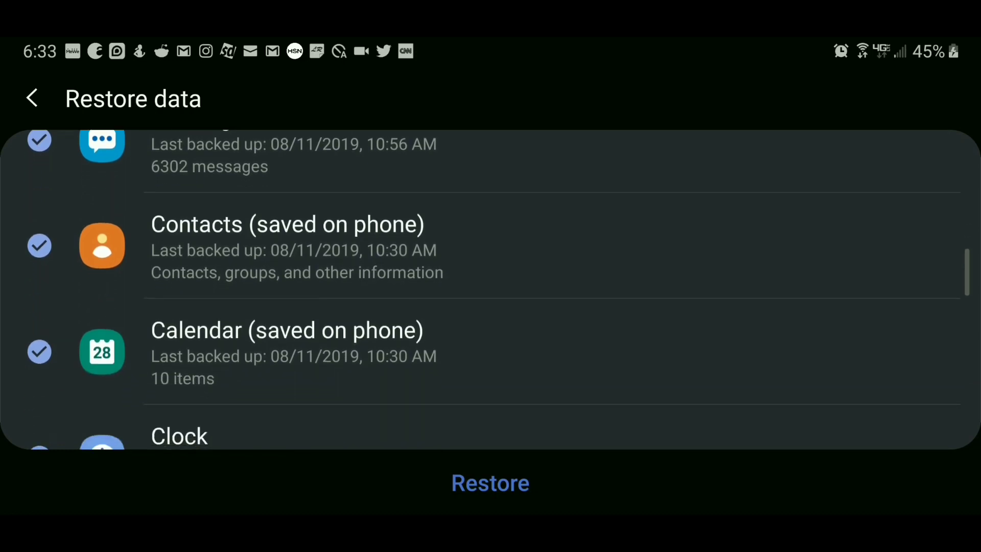
pyautogui.scroll(-3)
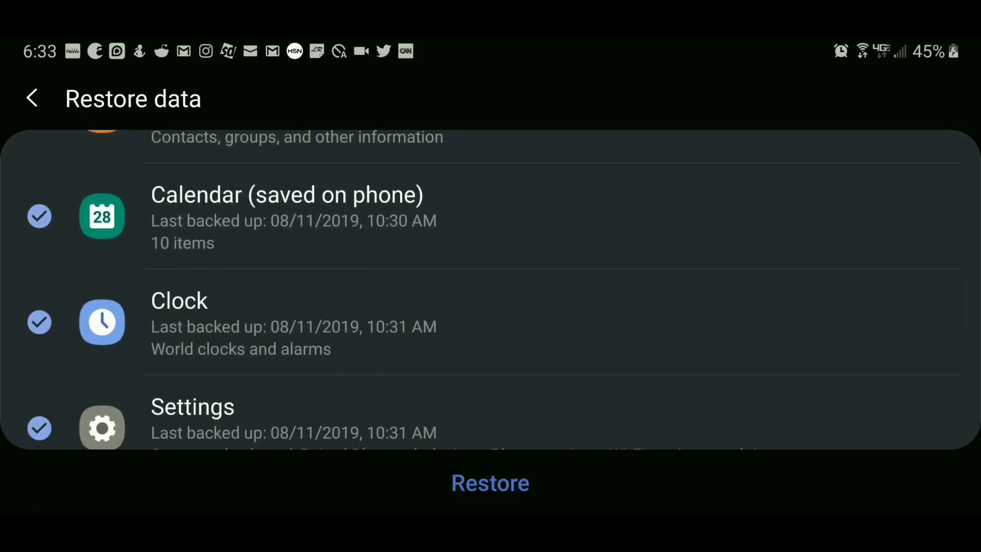
pyautogui.click(31, 98)
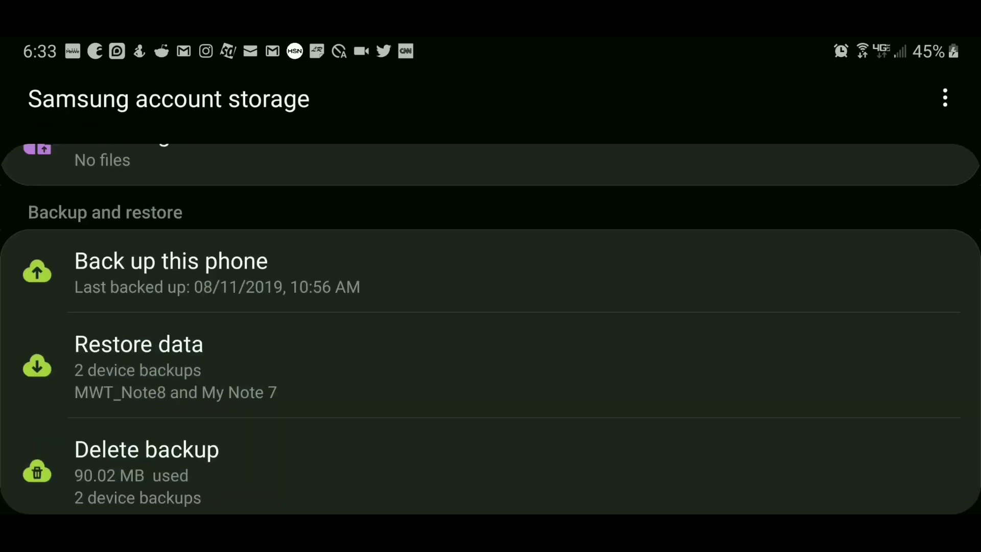